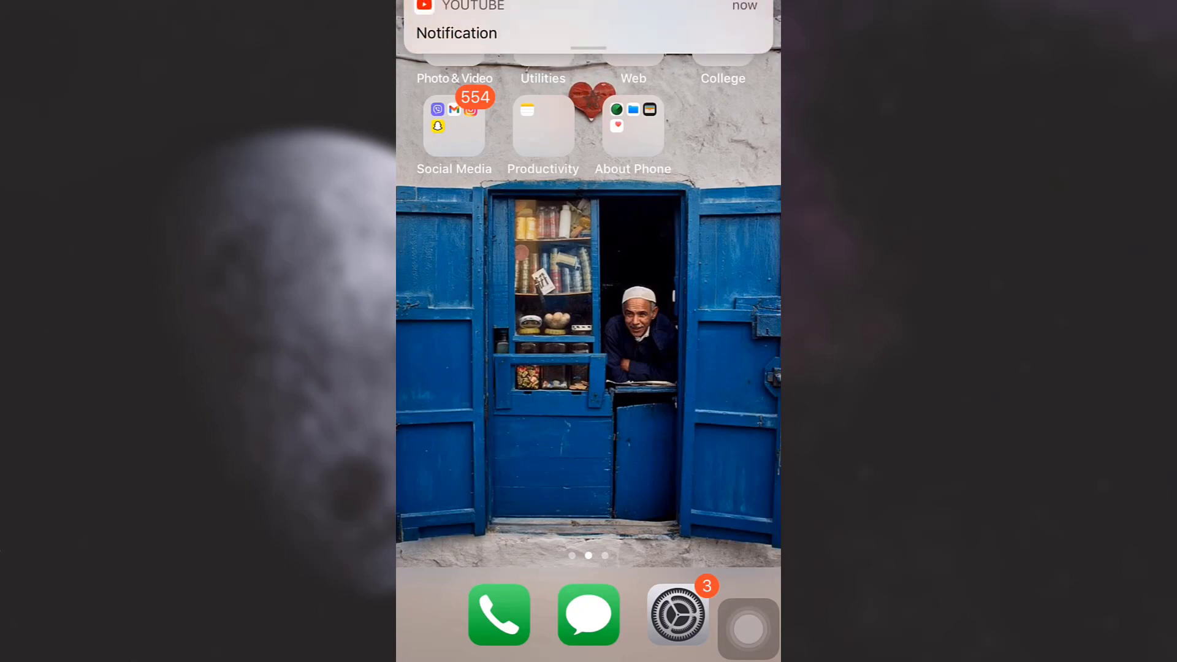
Step: Launch Instagram from the Social Media folder to reach the home feed
click(454, 125)
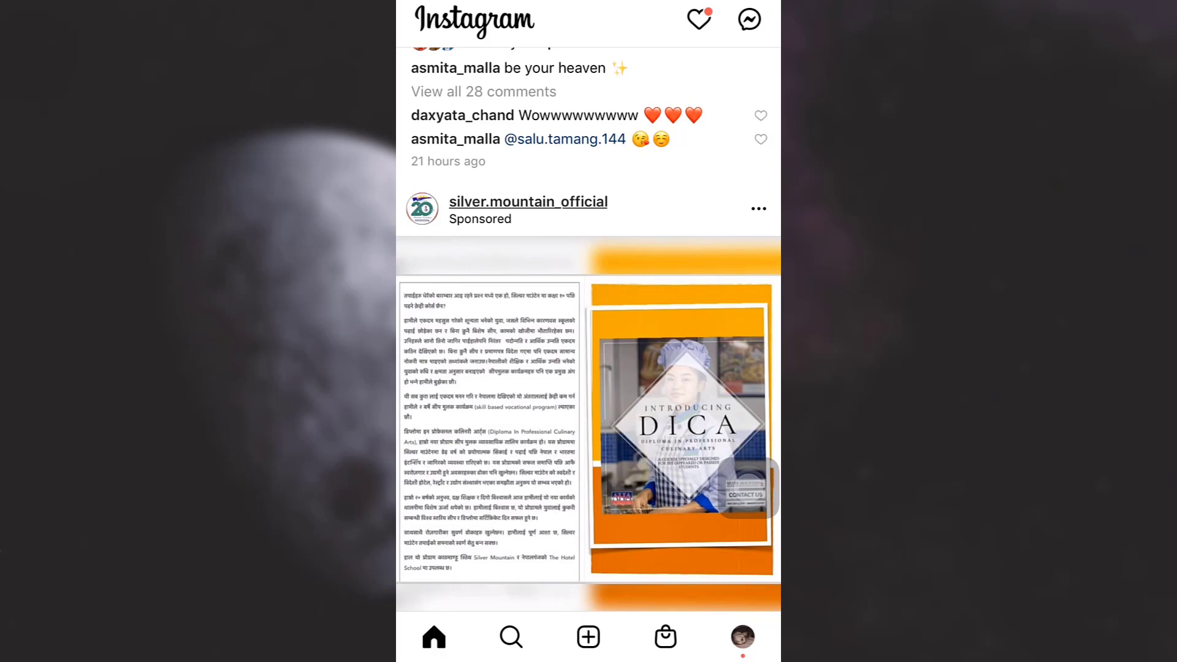
Step: Go to your profile and reach the Settings list via the options menu
click(740, 637)
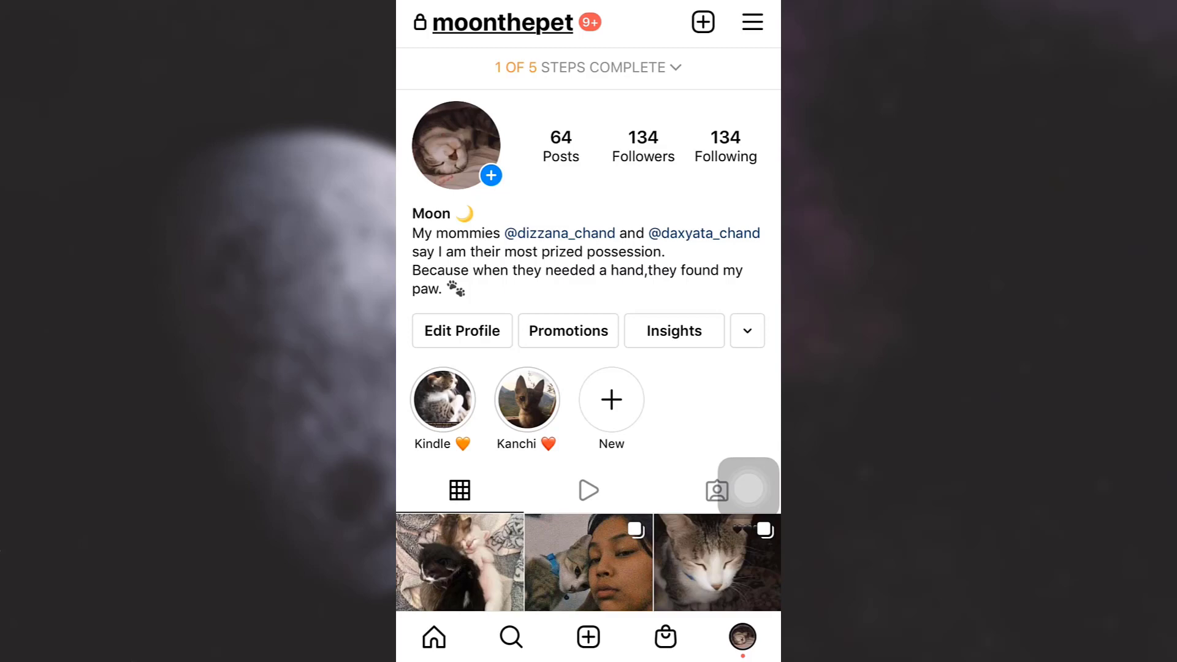
click(752, 21)
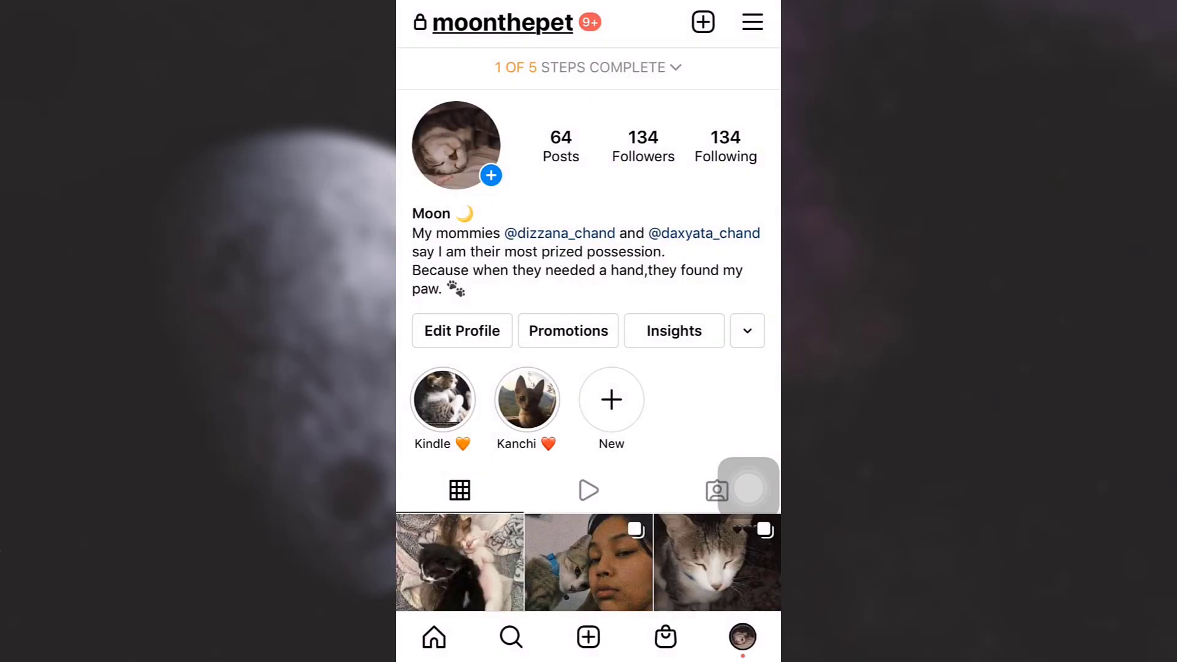
click(752, 21)
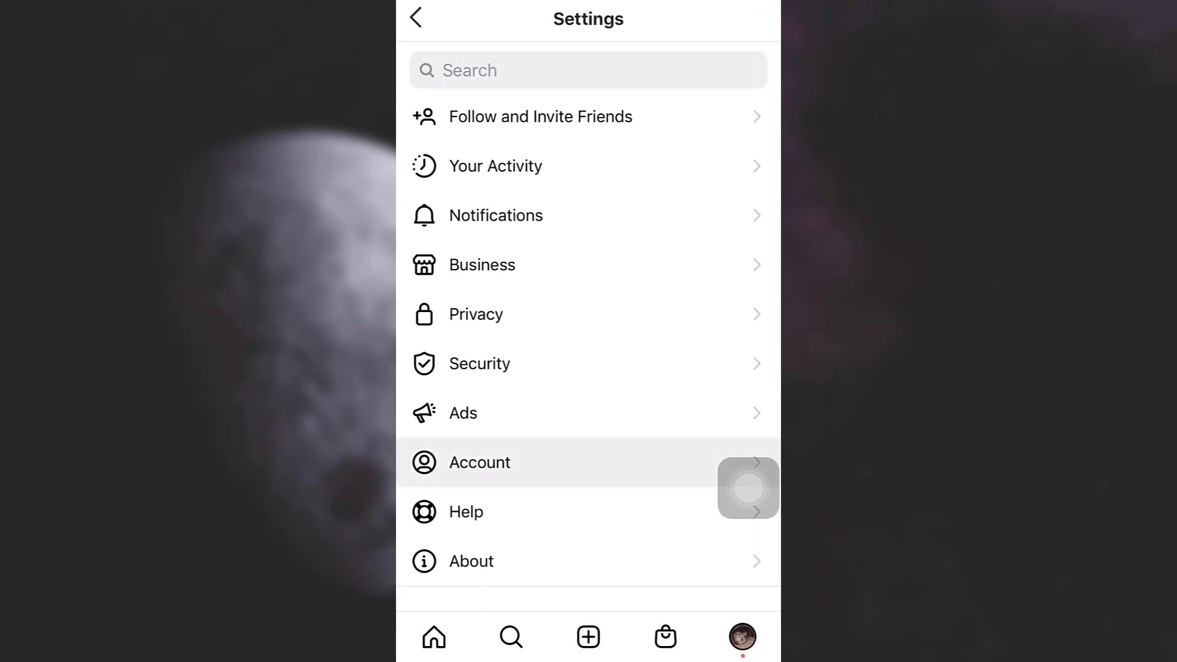
Step: Reach the Connect to a Facebook Page prompt via Account and Sharing to Other Apps
click(479, 463)
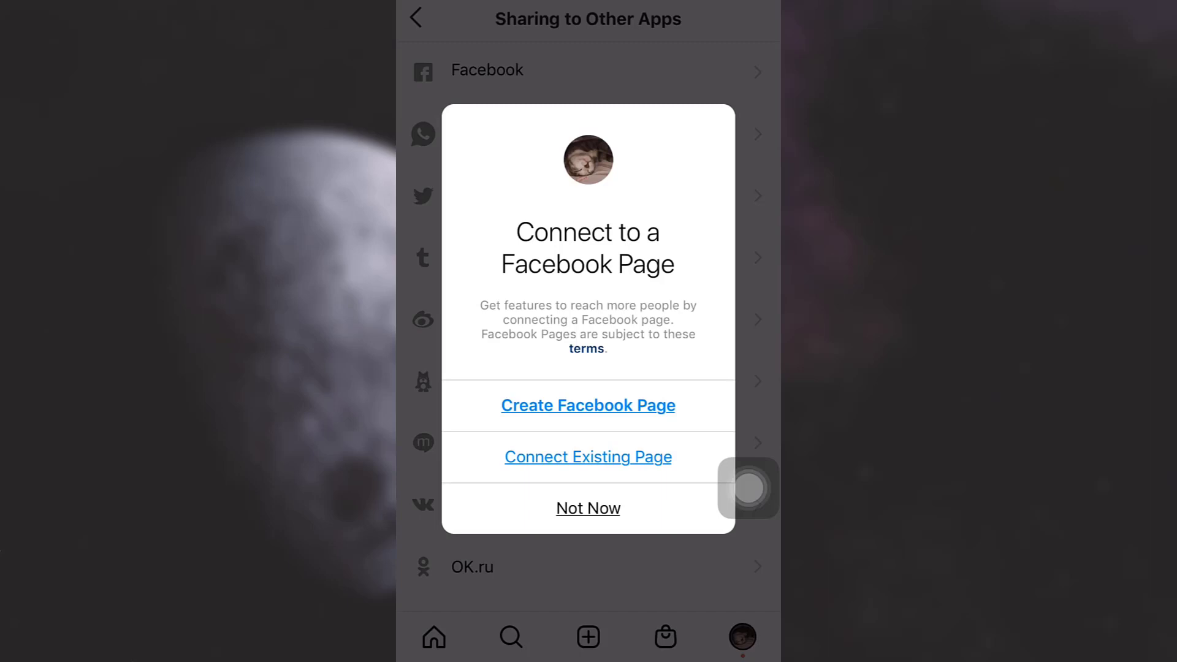
Step: Connect the existing Facebook page Artist's Solace and confirm with Done
click(587, 456)
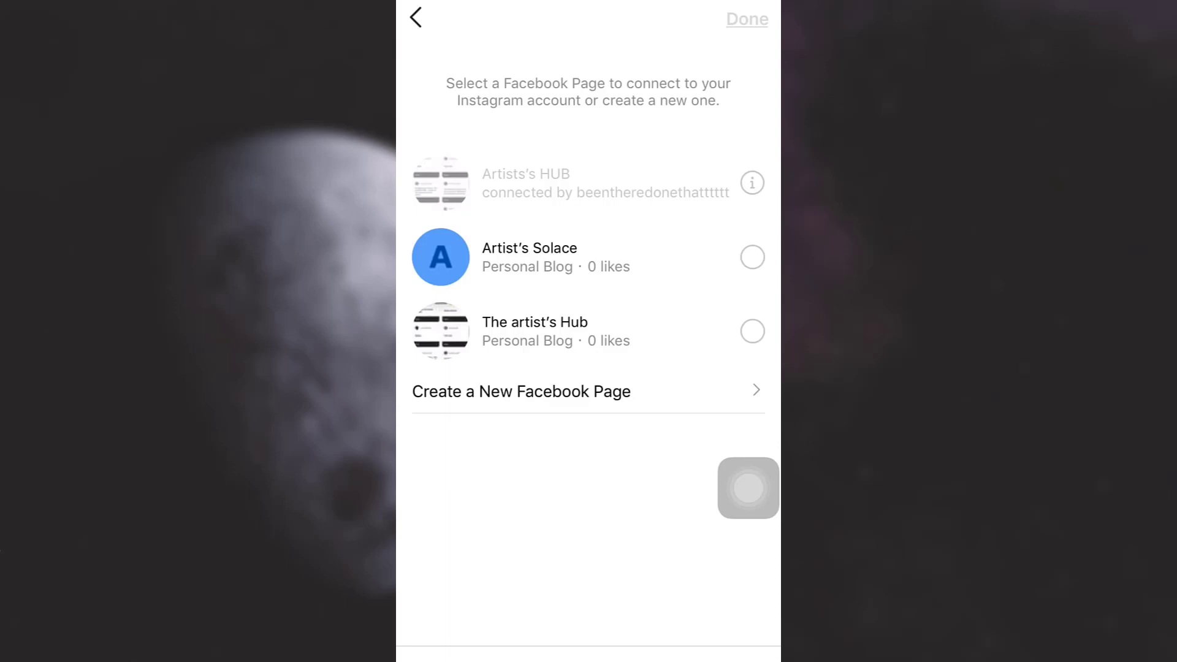
click(751, 256)
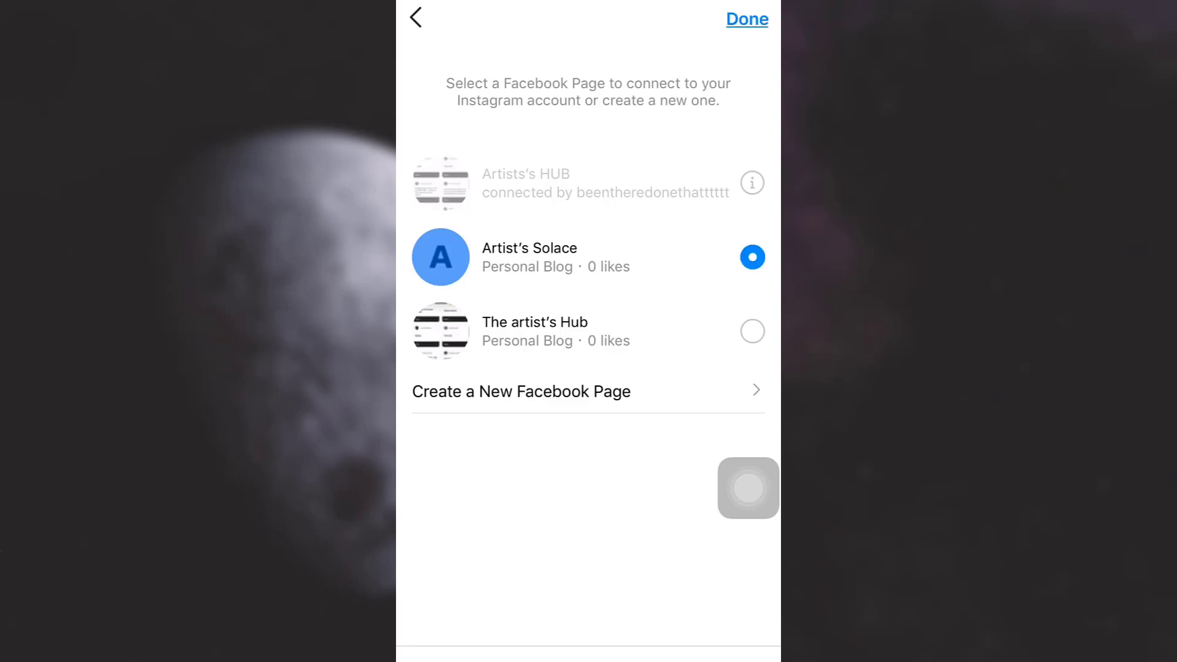
click(752, 256)
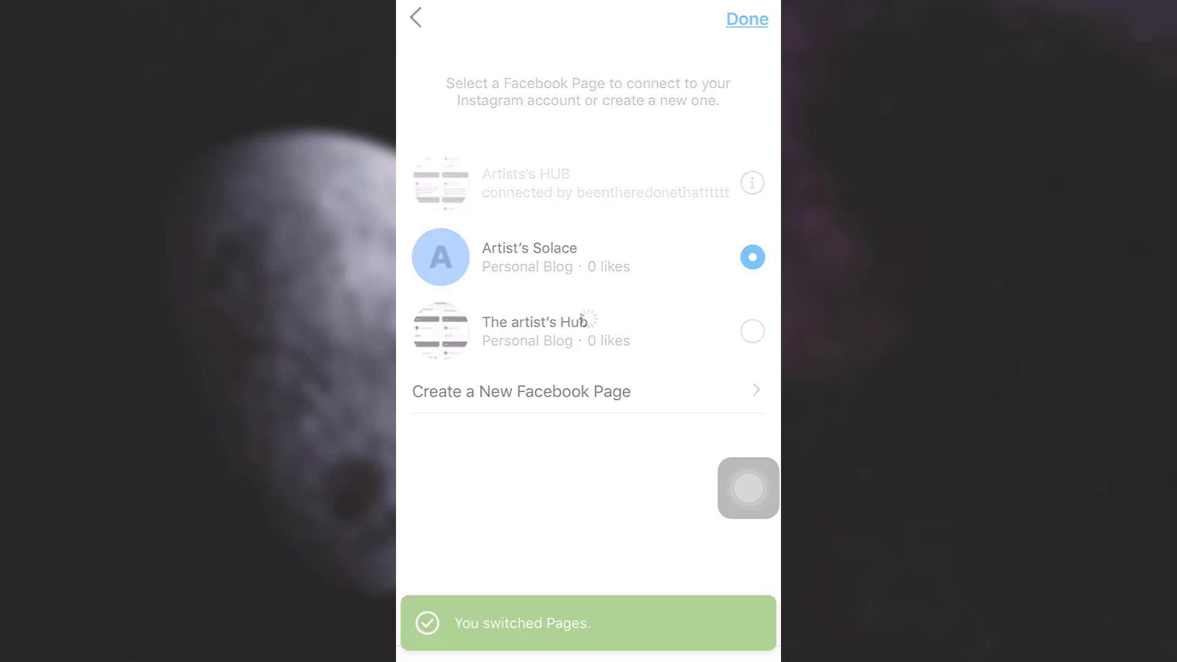
click(746, 18)
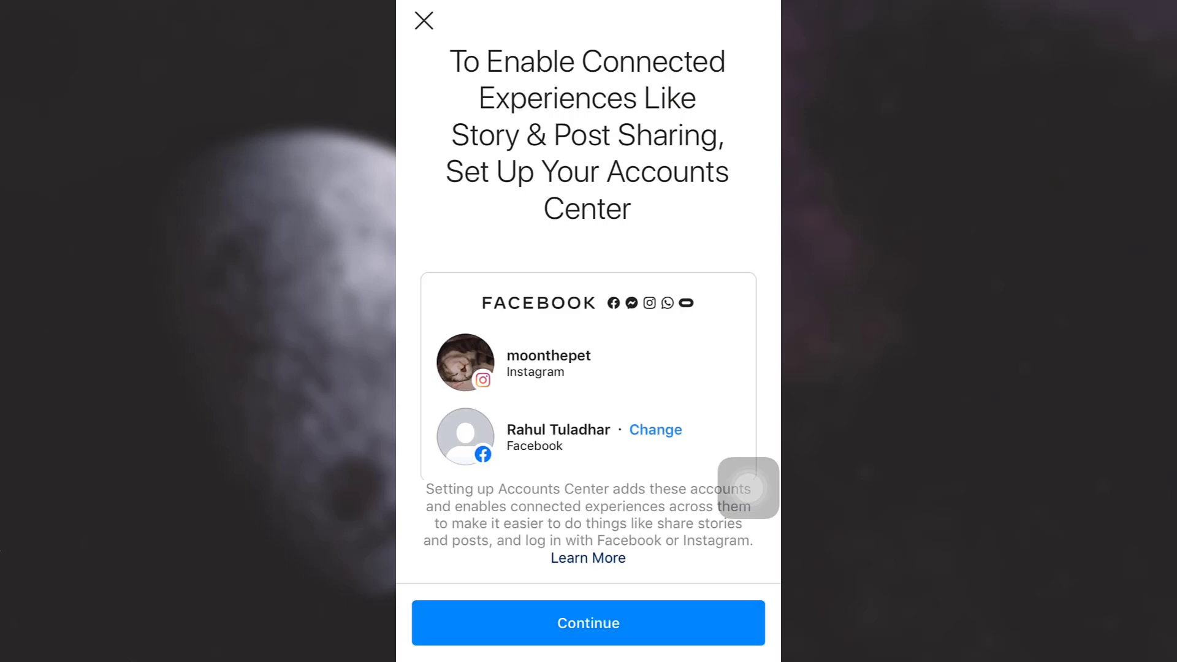
Step: Continue and finish the Accounts Center setup so Facebook shows Artist's Solace
click(587, 622)
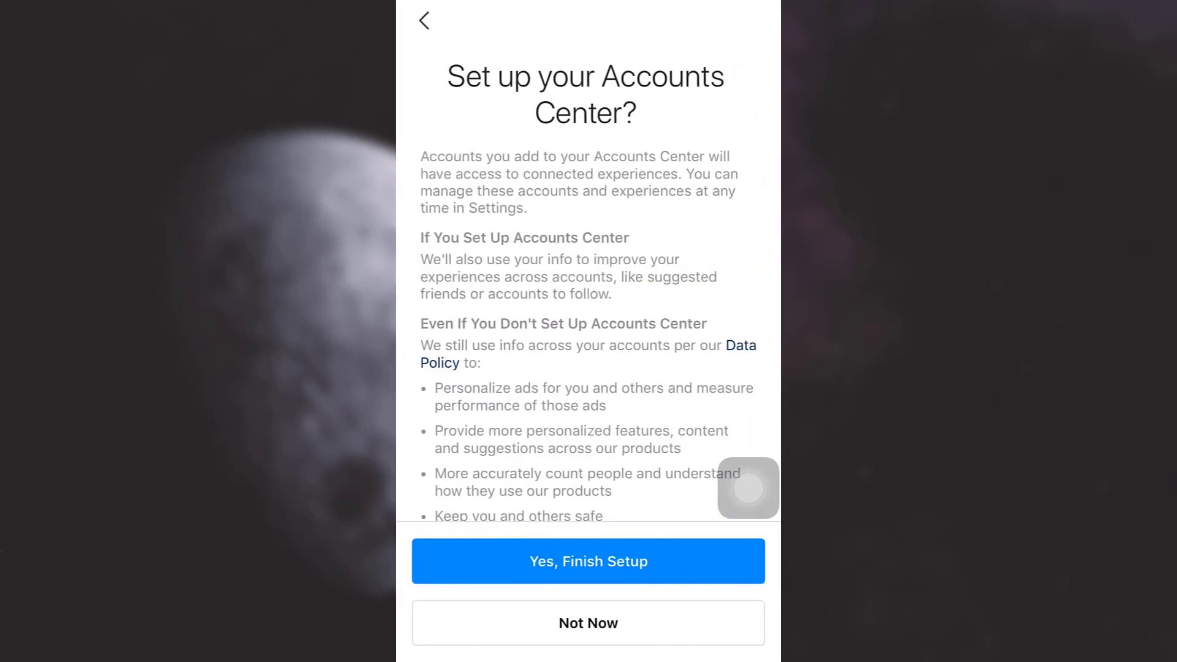
click(588, 560)
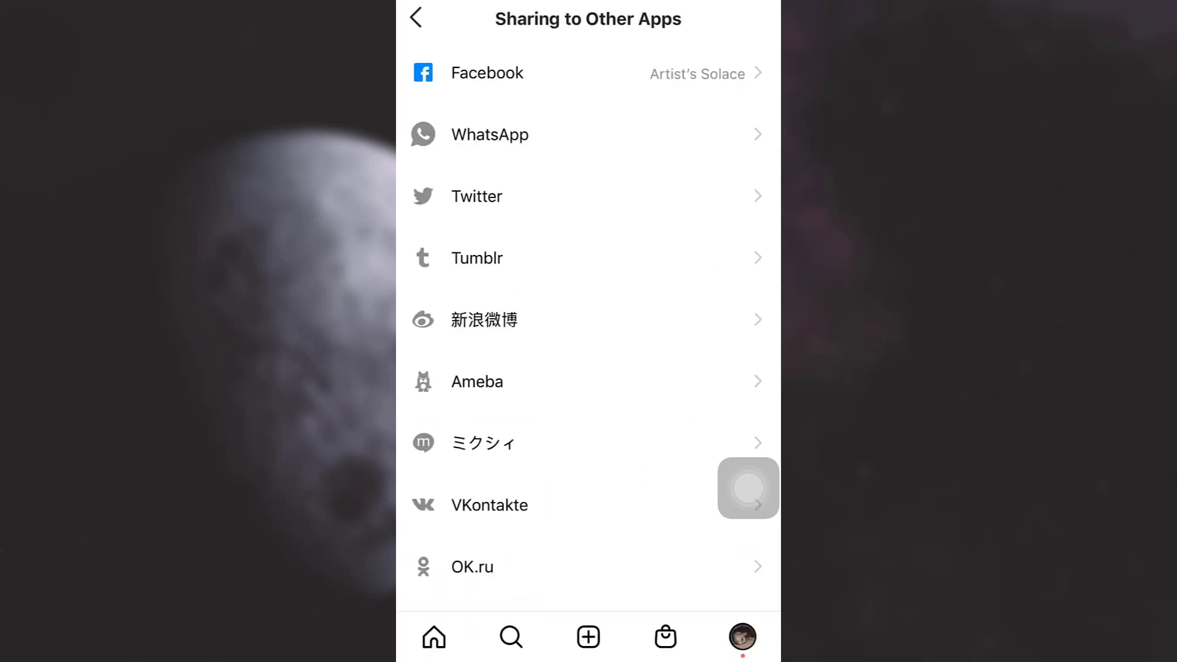
Step: Choose Not Now for Facebook sharing on Artist's Solace and return to the main Settings list
click(487, 72)
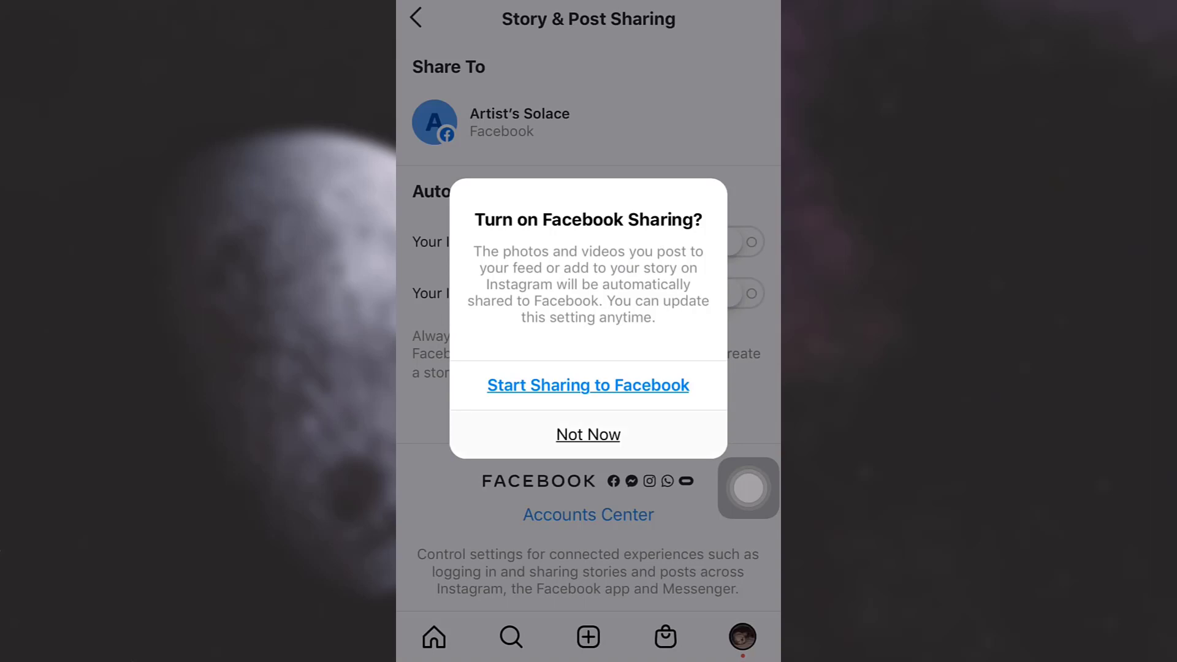
click(587, 434)
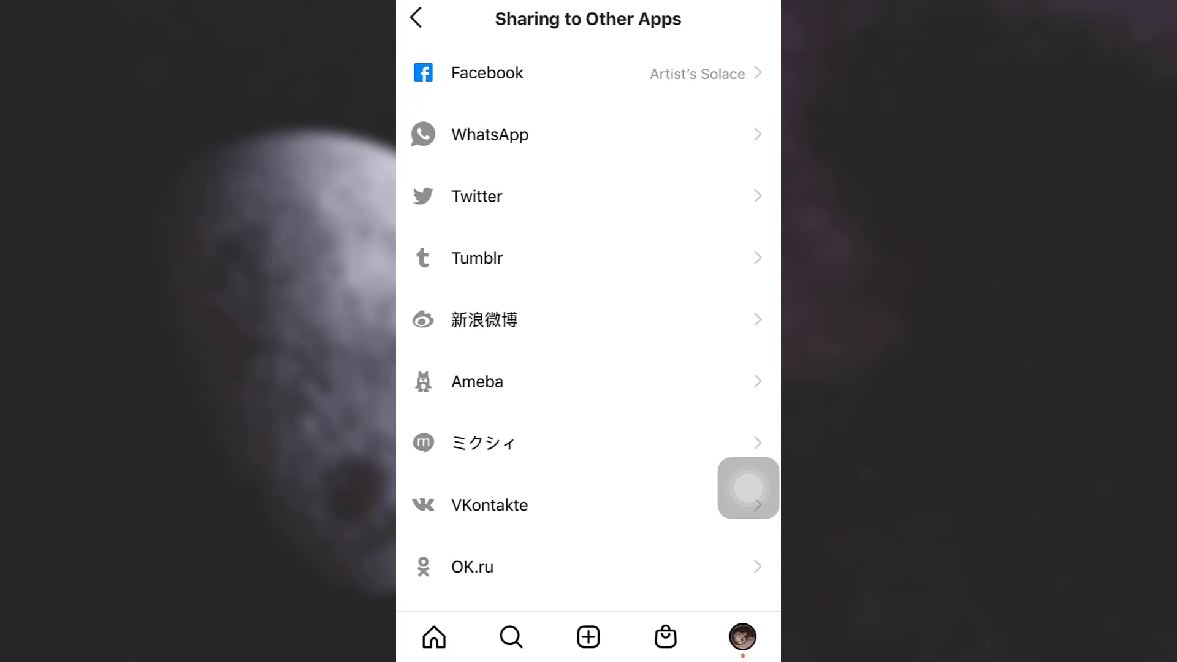
click(416, 18)
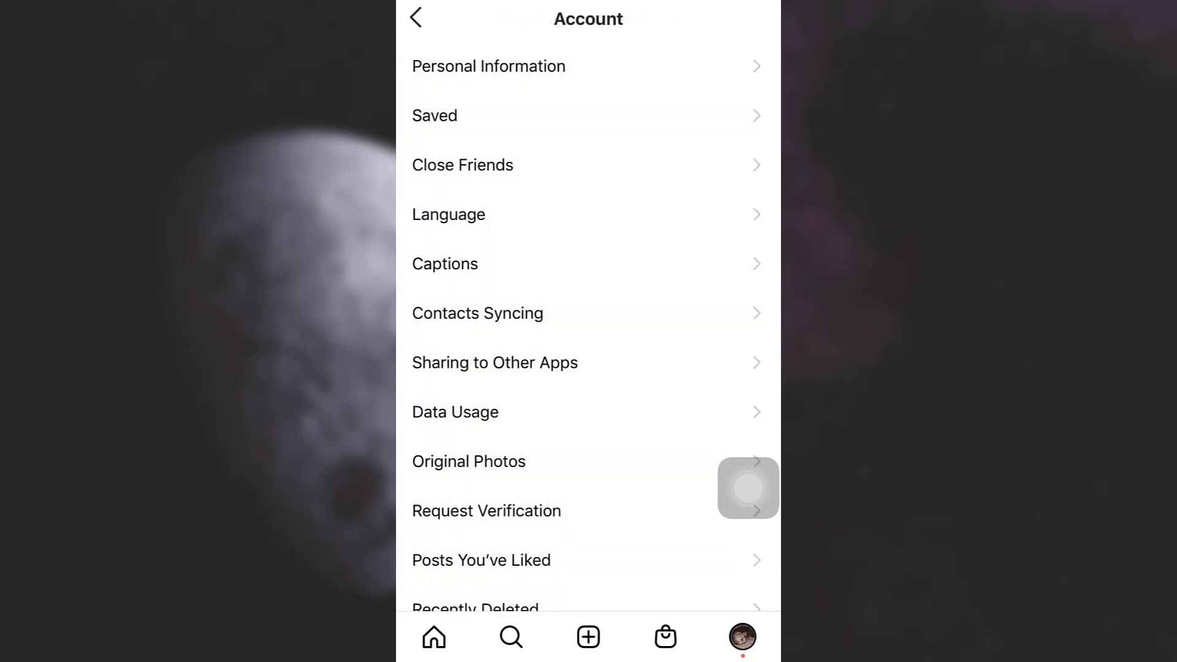
click(415, 19)
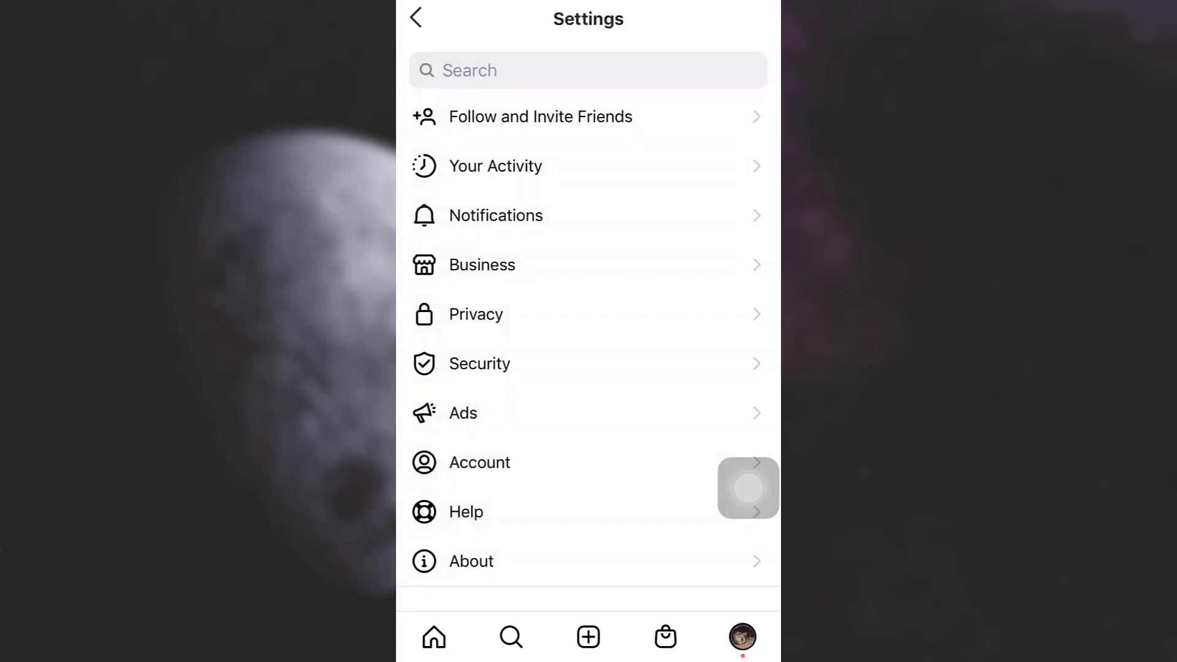